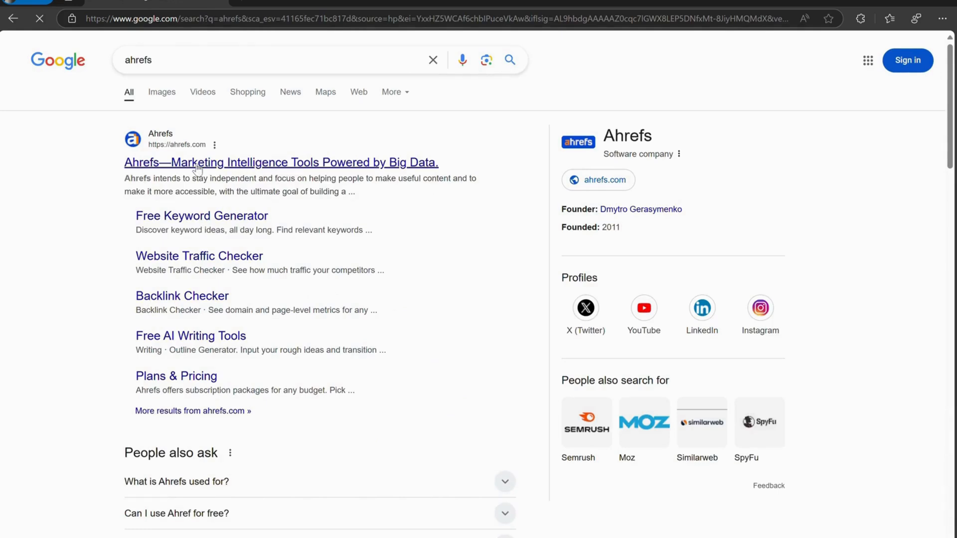
View the Ahrefs homepage, then return to the Google results for ahrefs
click(280, 162)
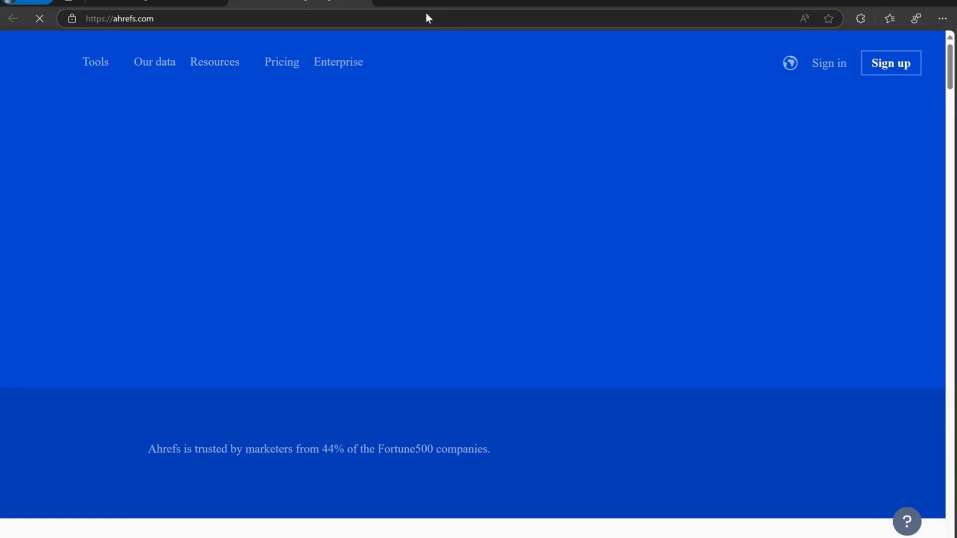
mouse_move(281, 61)
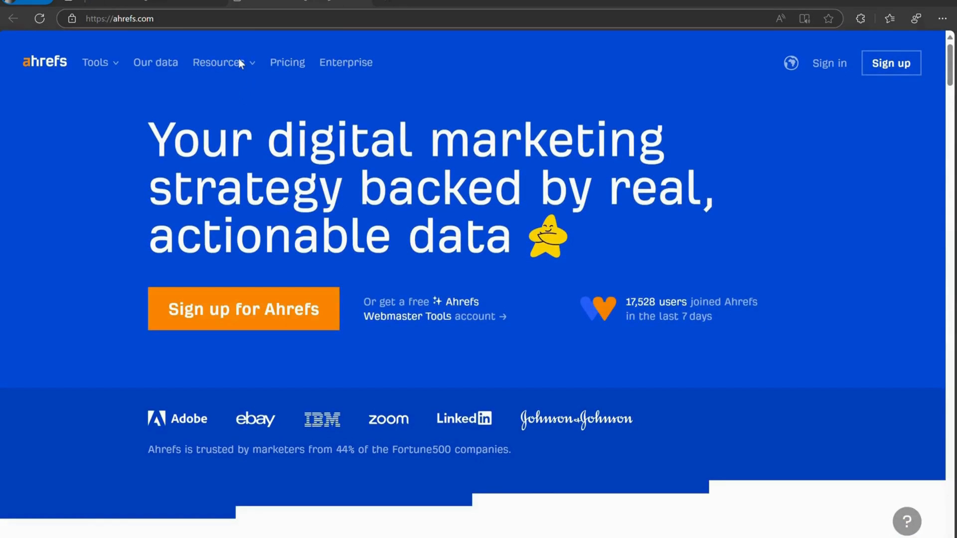
click(287, 62)
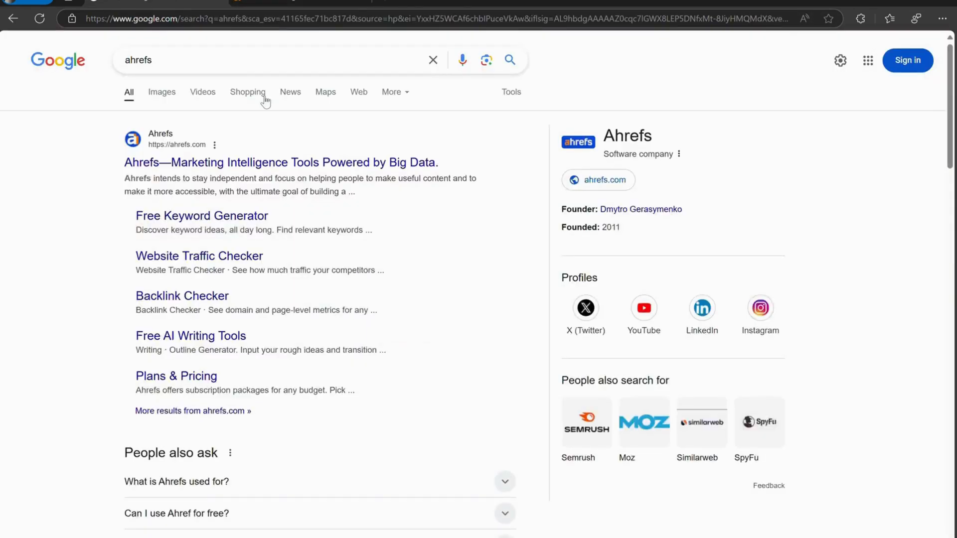
Search Google for moz and go to the Moz homepage from the results
text(m)
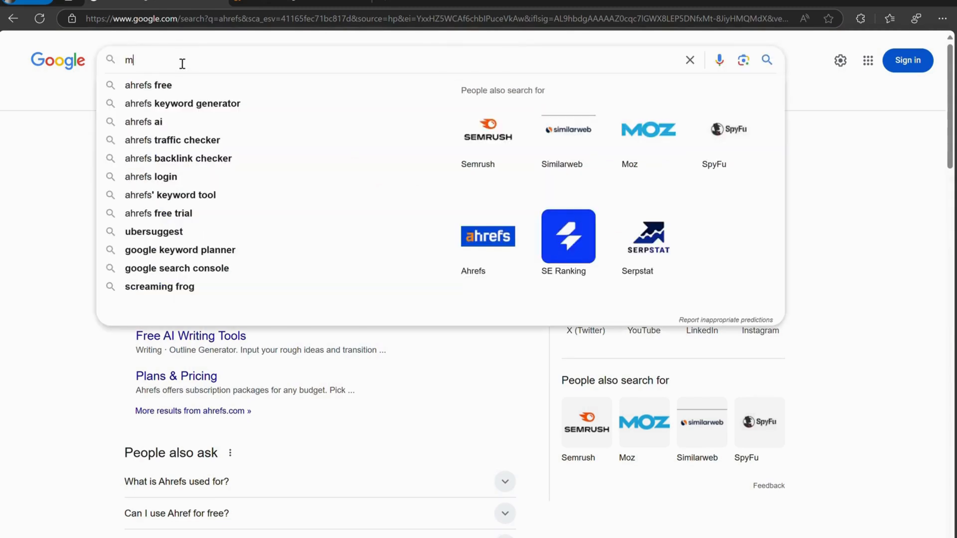
text(moz)
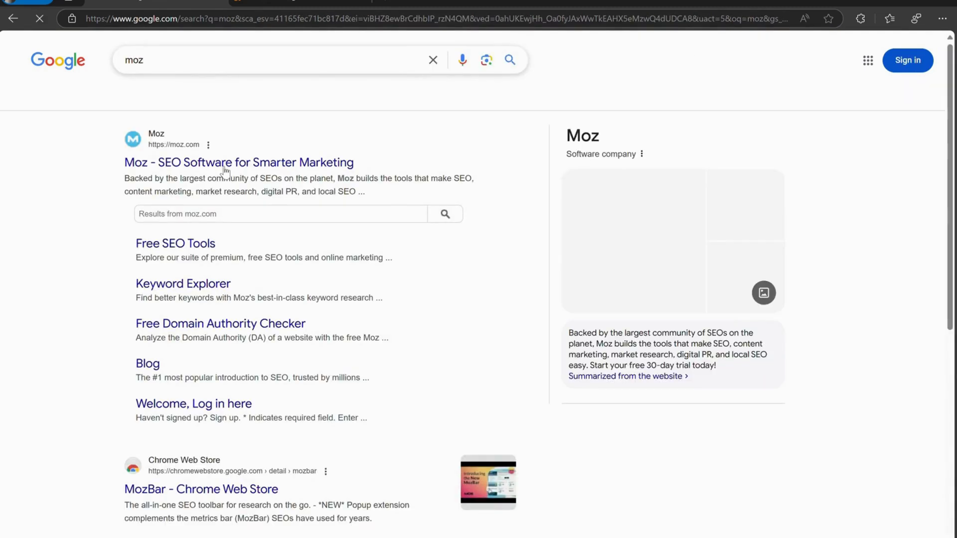
right_click(240, 162)
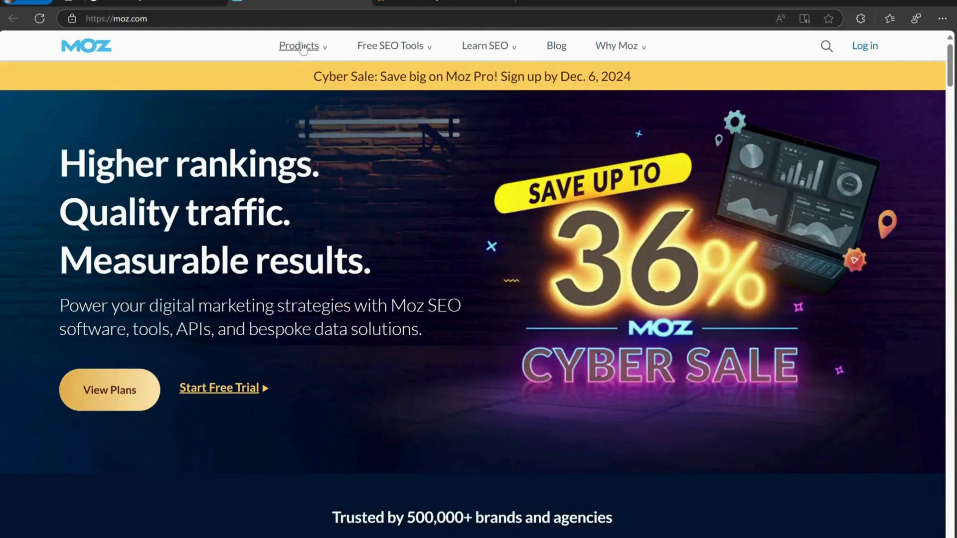
Reach the Moz Pro pricing page via Products > Moz Pro and scroll its plans
click(298, 45)
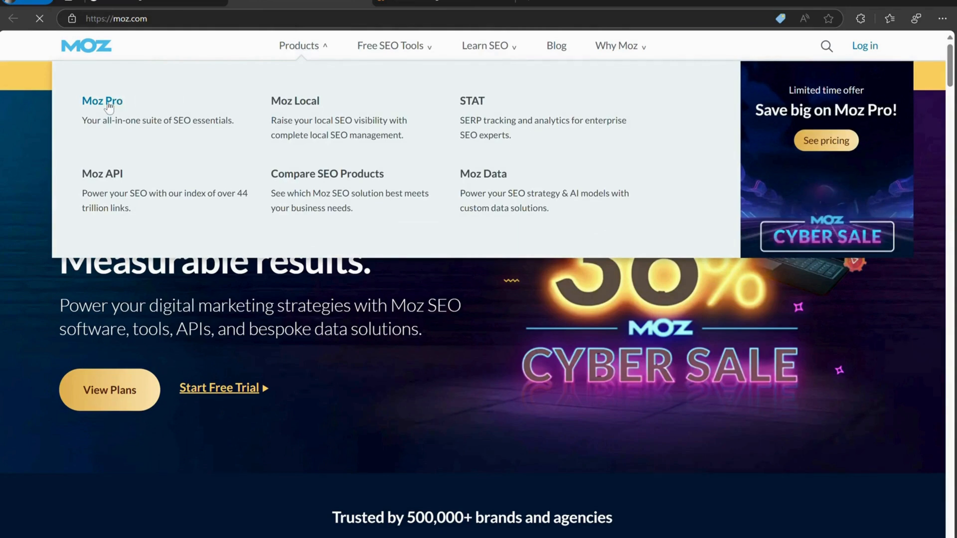
click(101, 100)
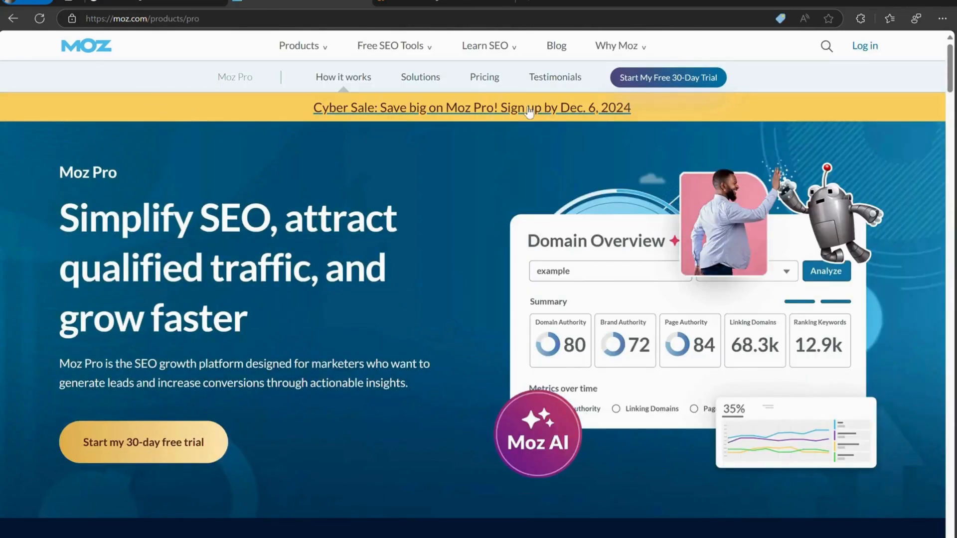
click(471, 107)
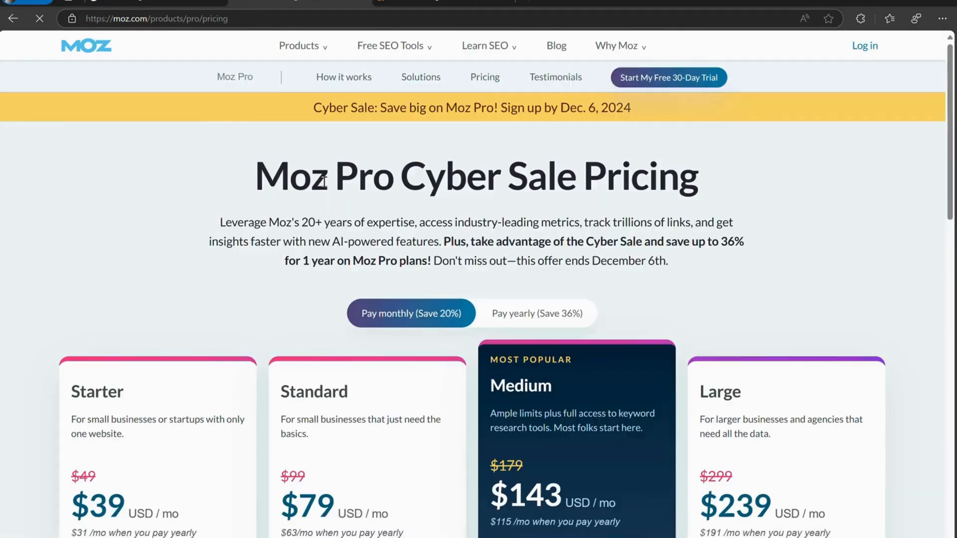
scroll(down, 3)
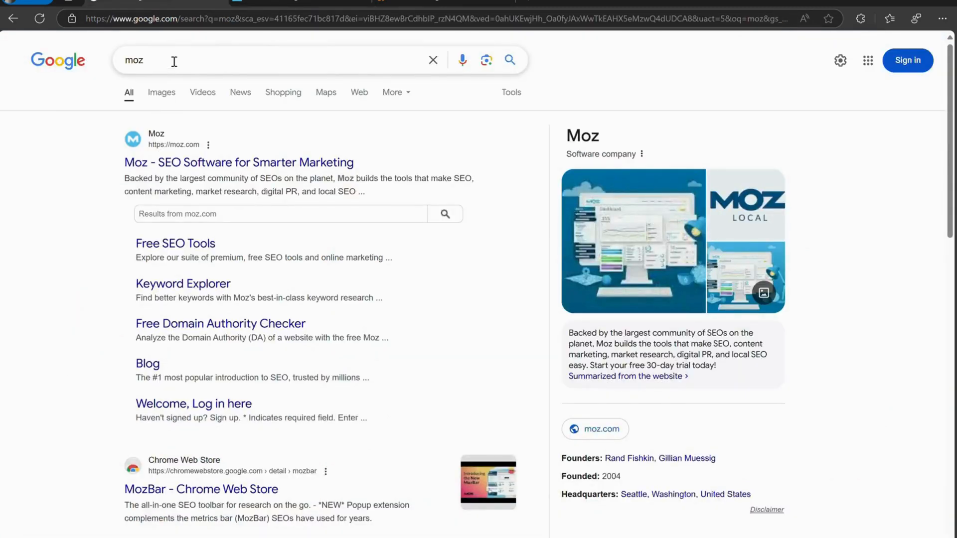
Search for spyfu and compare SpyFu's annual versus monthly plan prices
text(spyfu)
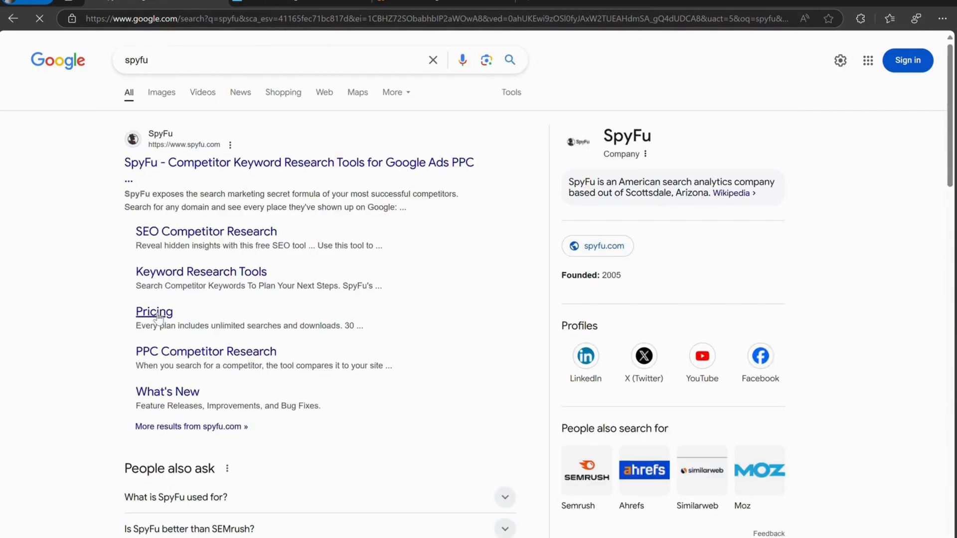
mouse_move(190, 66)
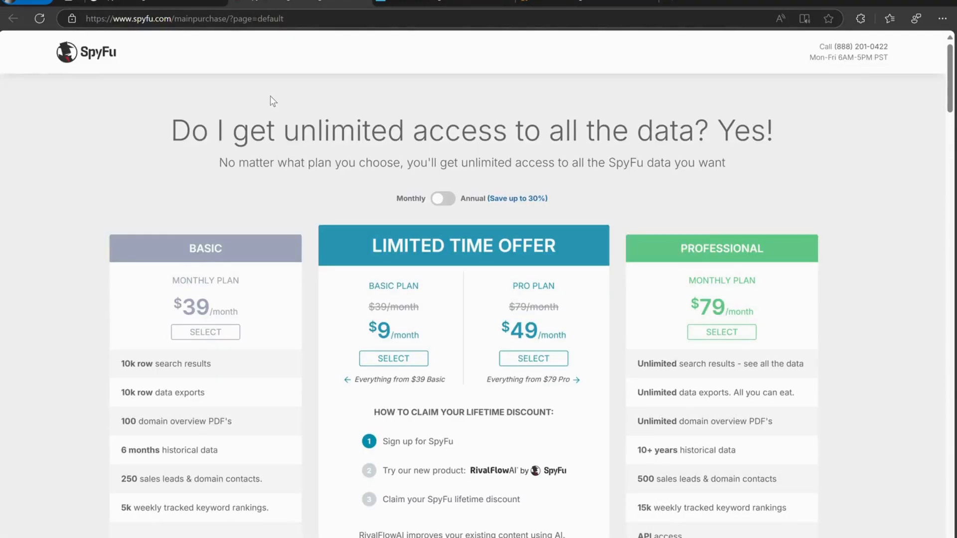
click(443, 137)
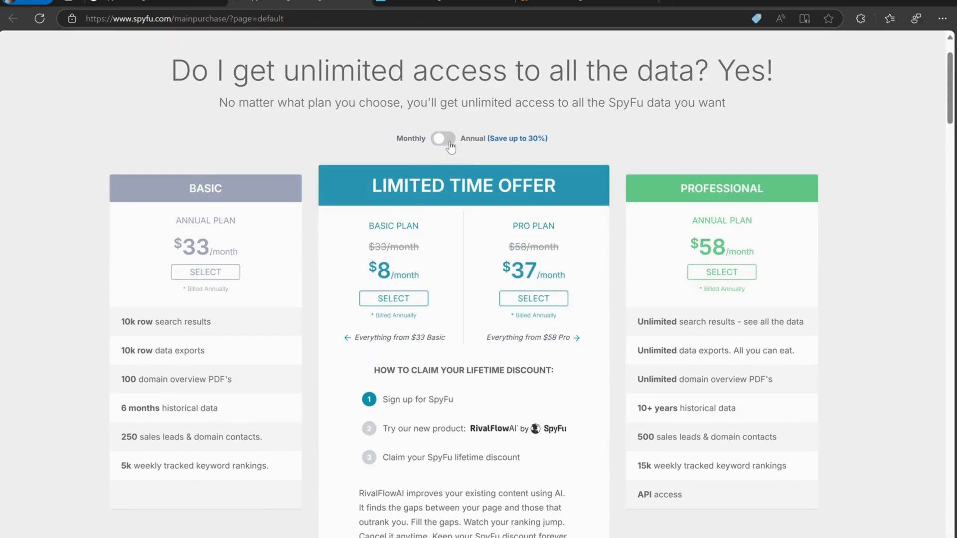
click(443, 139)
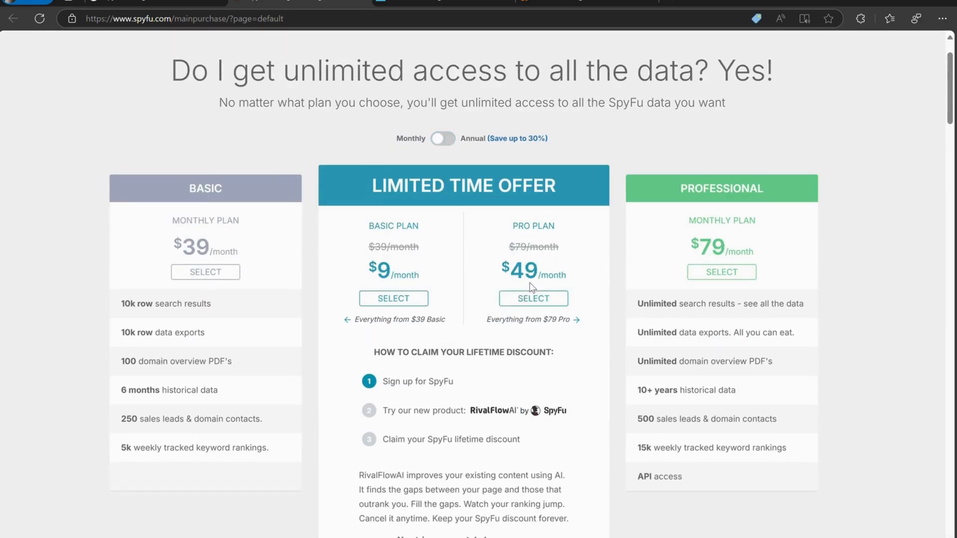
Scroll through the SpyFu plans, then return to the spyfu search results
scroll(down, 3)
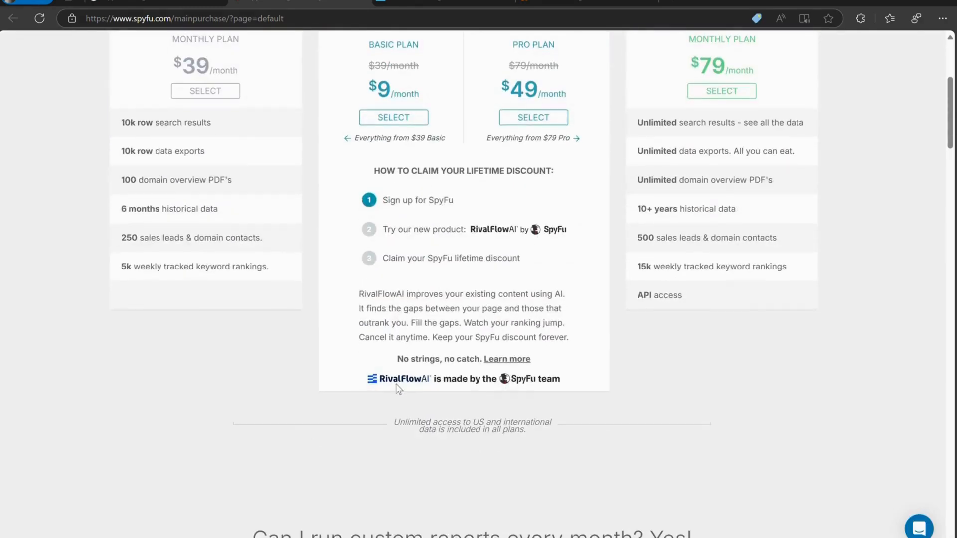
scroll(down, 3)
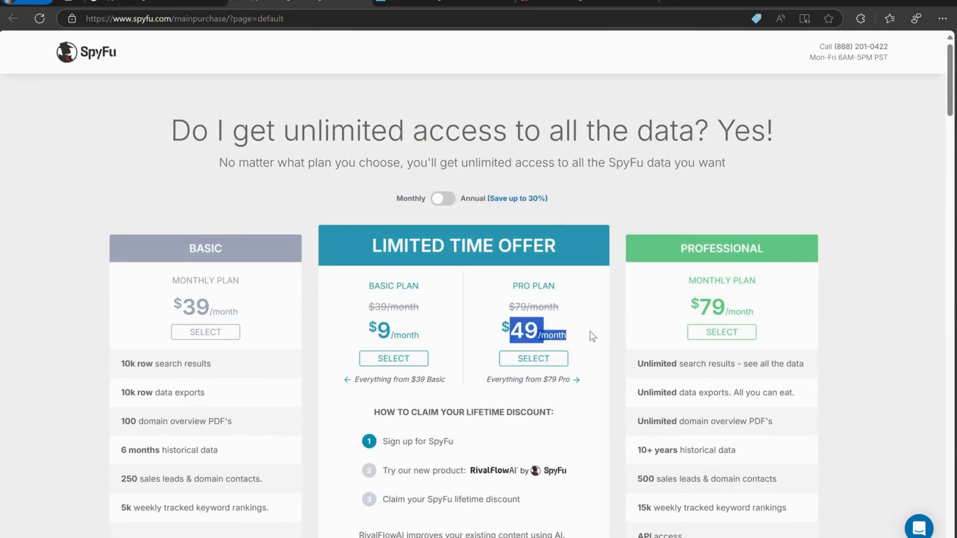
click(144, 2)
text(s)
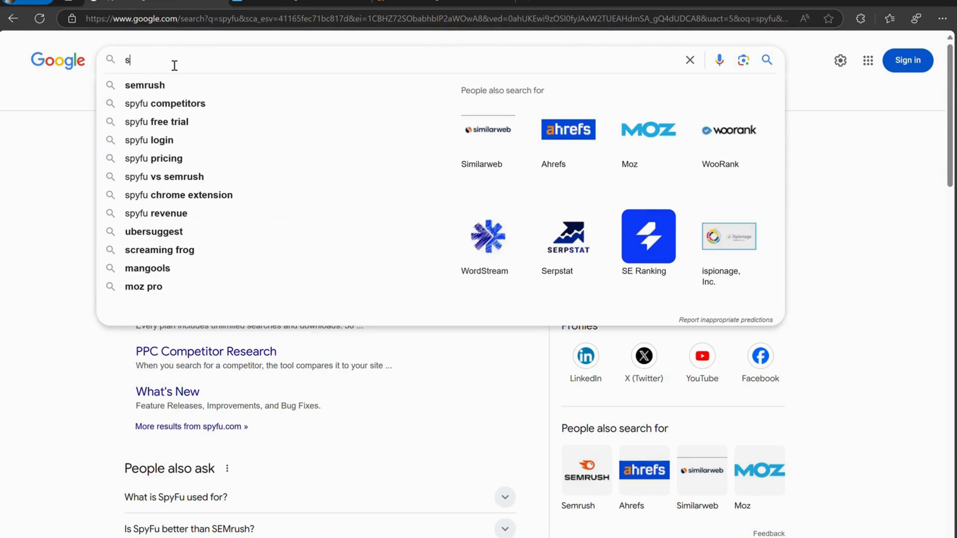
Run a Google search for seo group buy toolsurf
text(eo group buy)
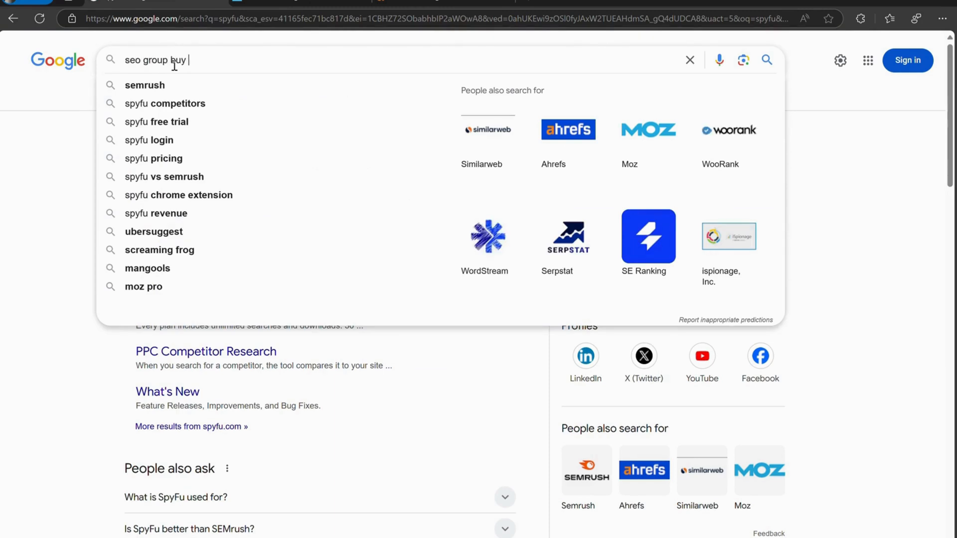
text(toolsurf)
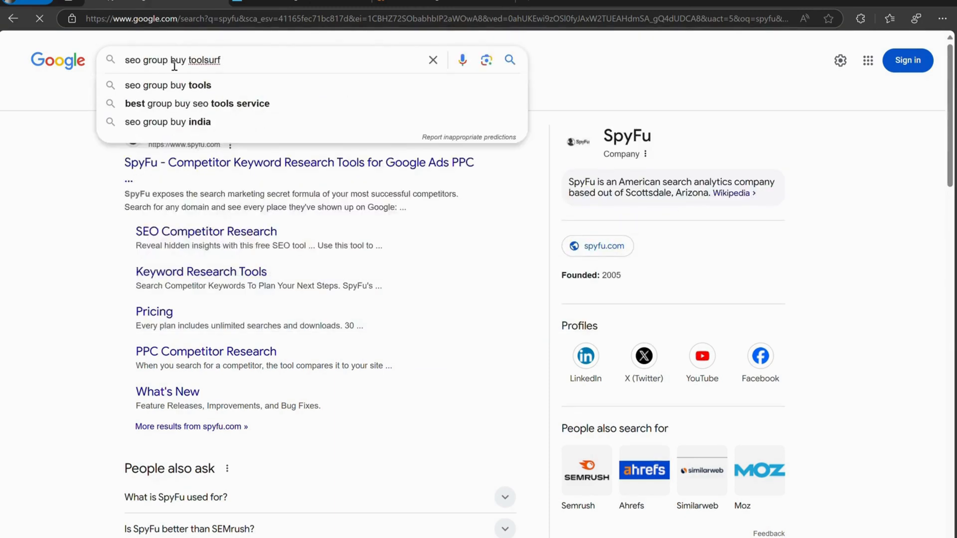
key(Enter)
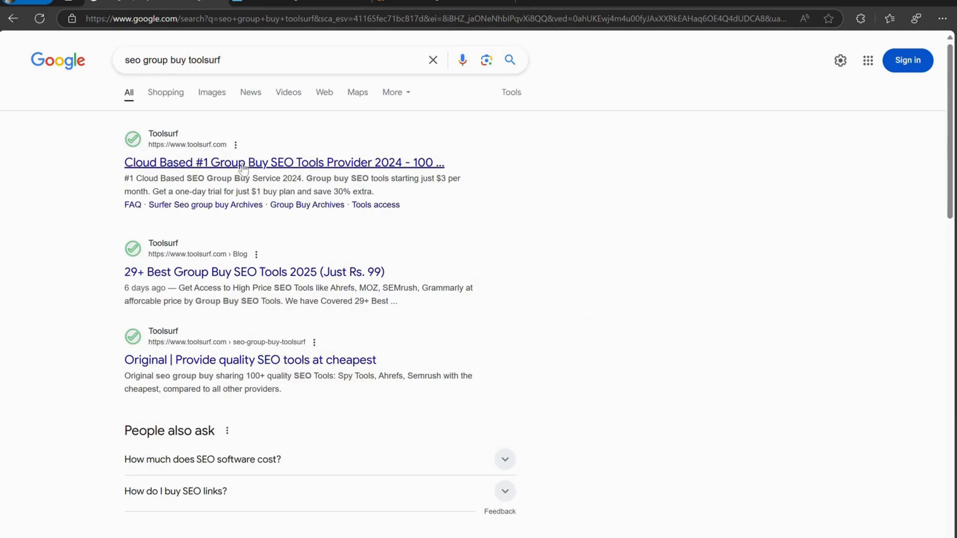
Go to the Toolsurf homepage from the results and look over its group-buy features
click(284, 162)
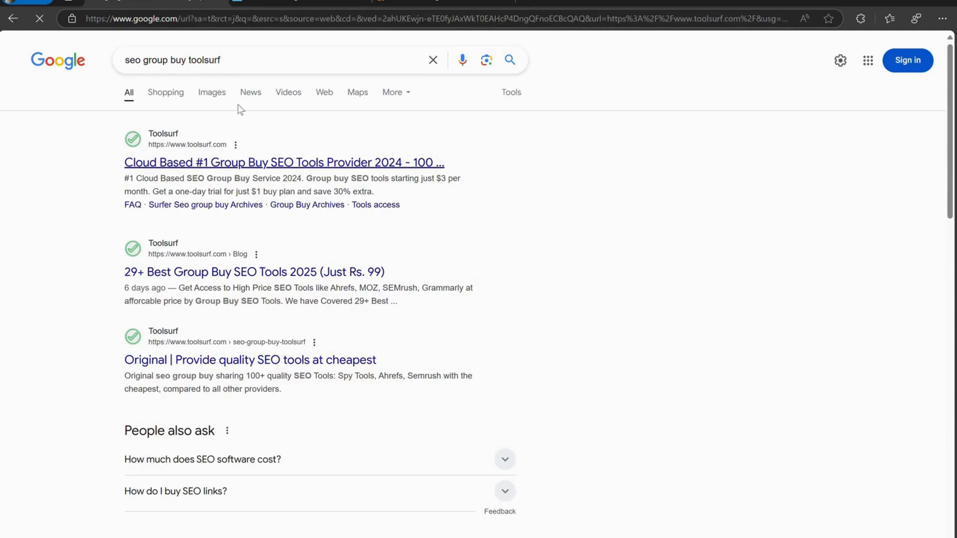
click(284, 163)
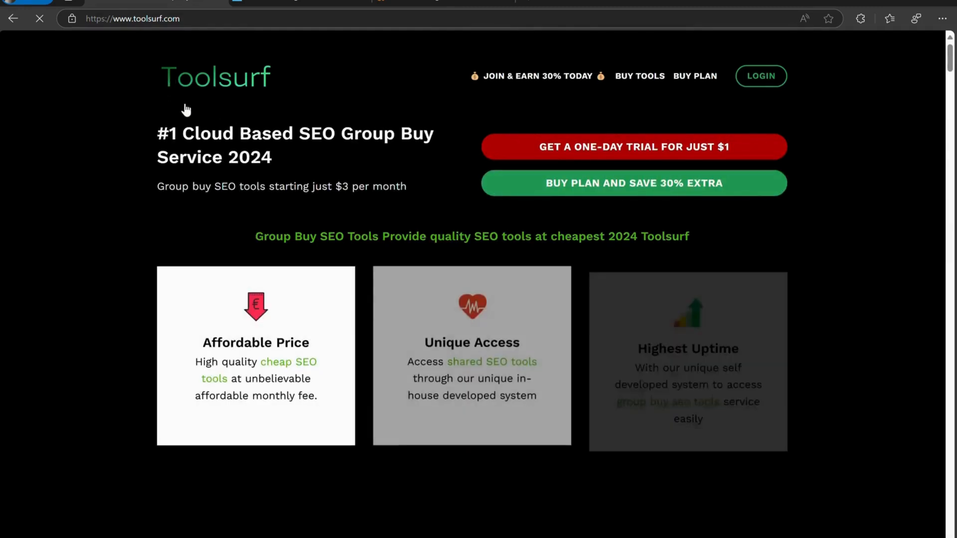
scroll(down, 3)
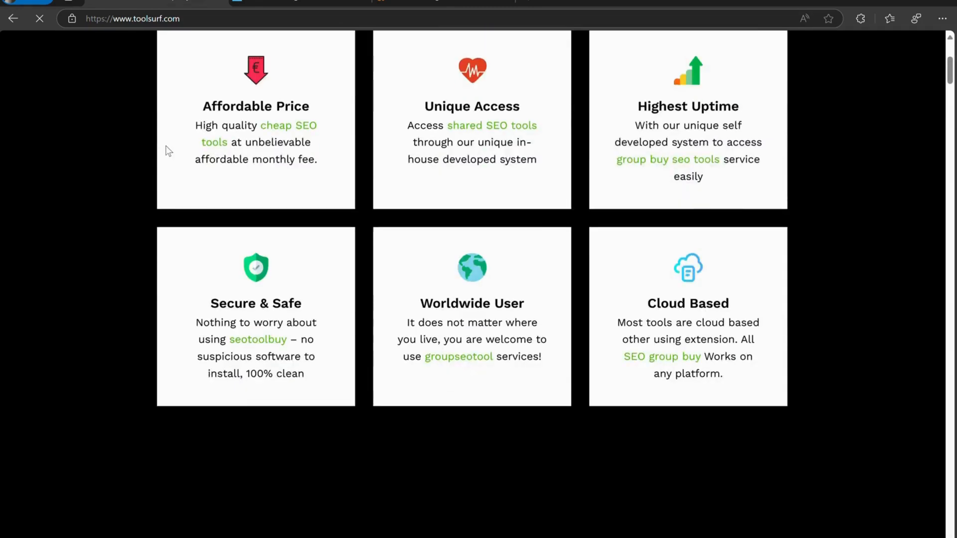
scroll(up, 3)
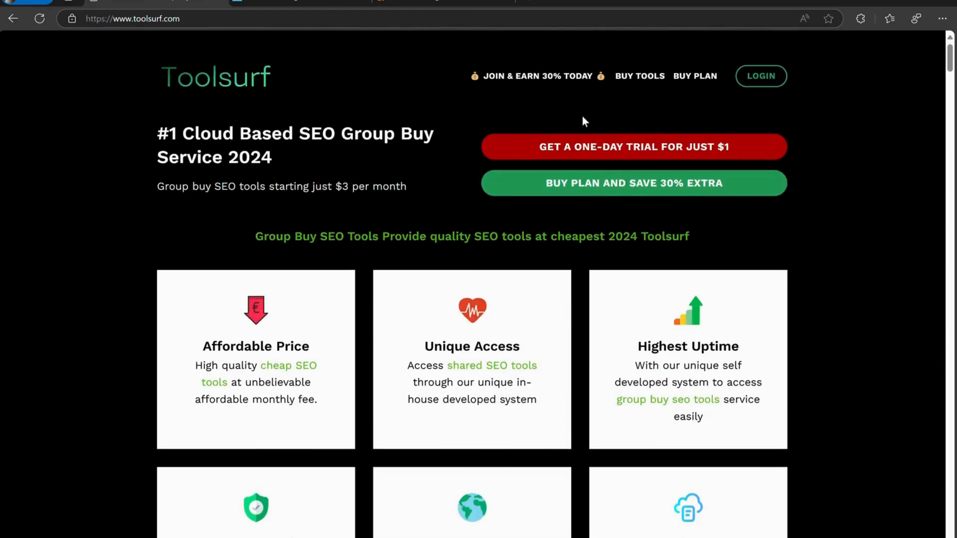
Enter the Buy Tools catalog and check the Semrush Guru plan price options
click(640, 76)
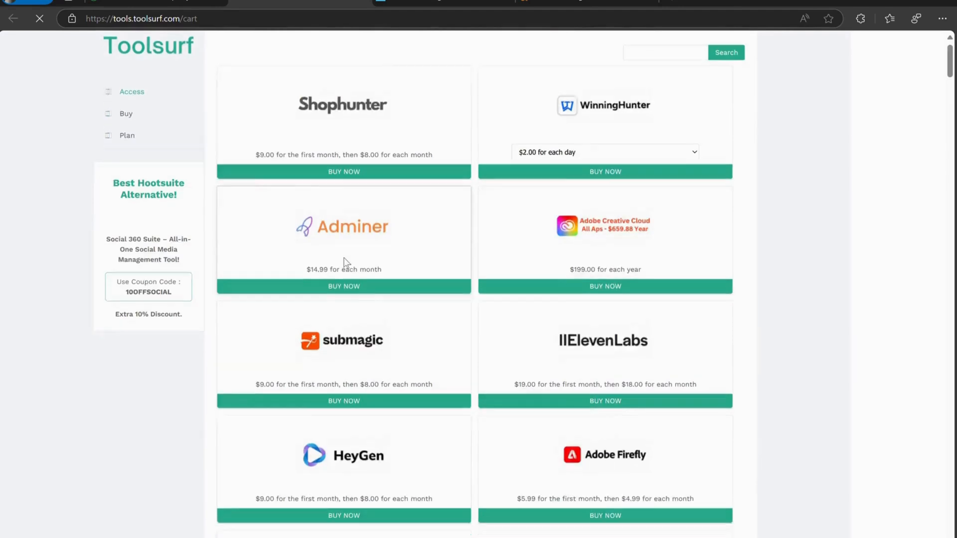
click(344, 450)
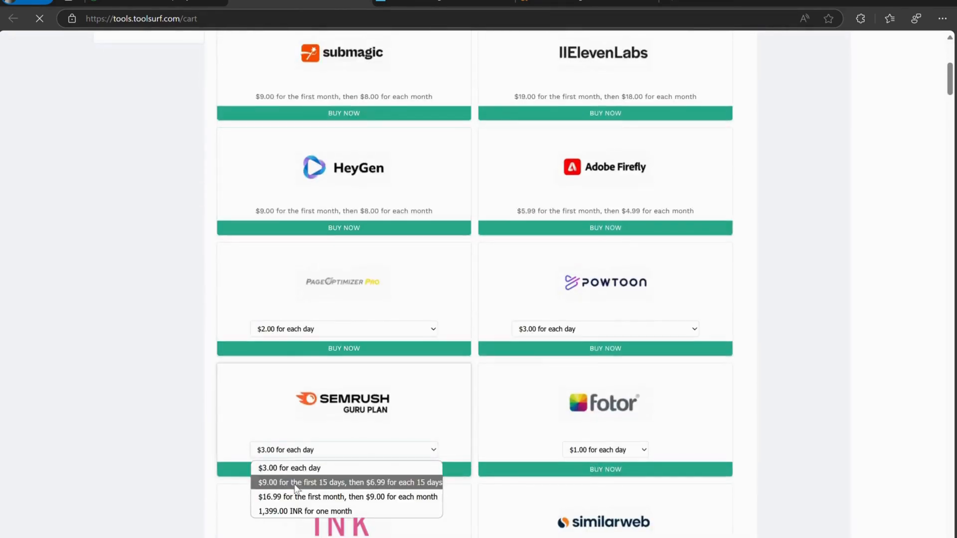
Scroll through the listed tool cards such as ChatGPT and Hootsuite with their prices
scroll(down, 3)
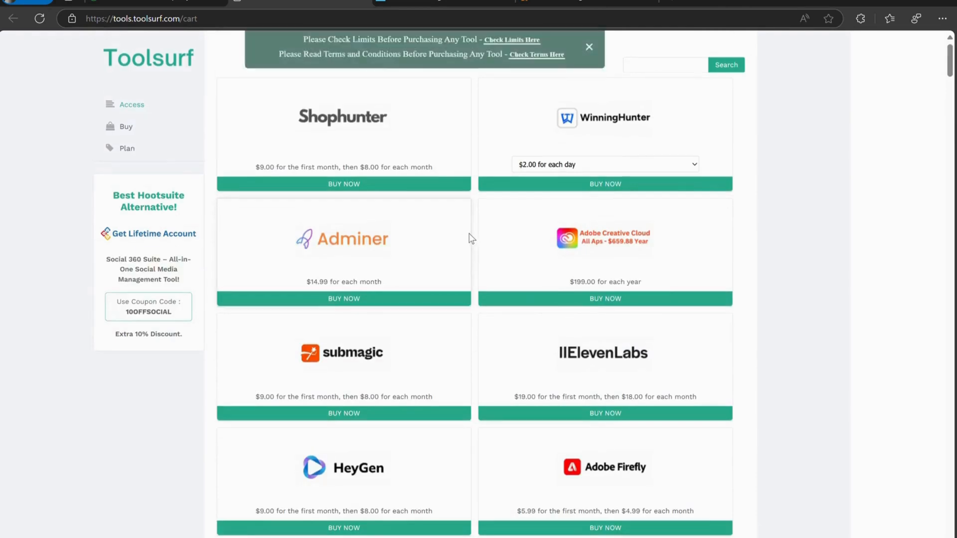
scroll(down, 3)
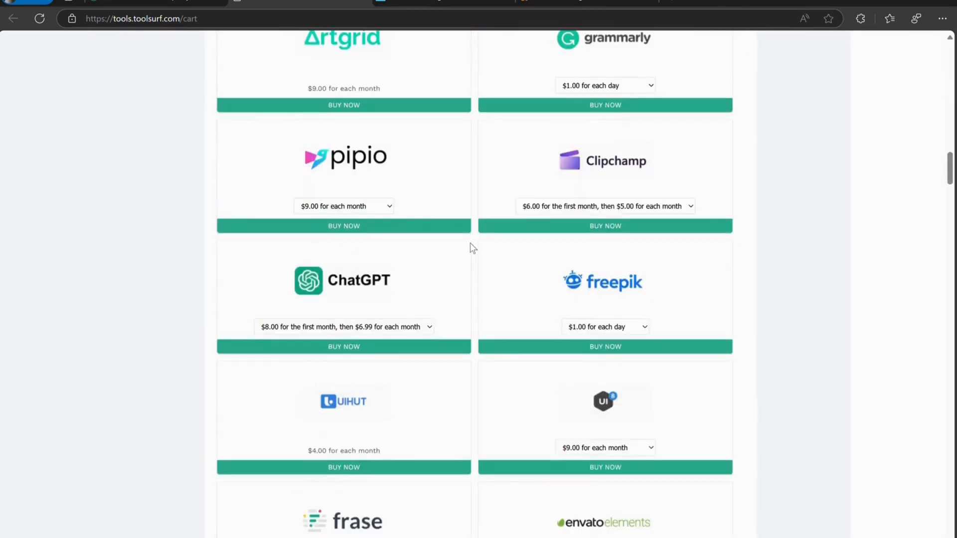
scroll(down, 3)
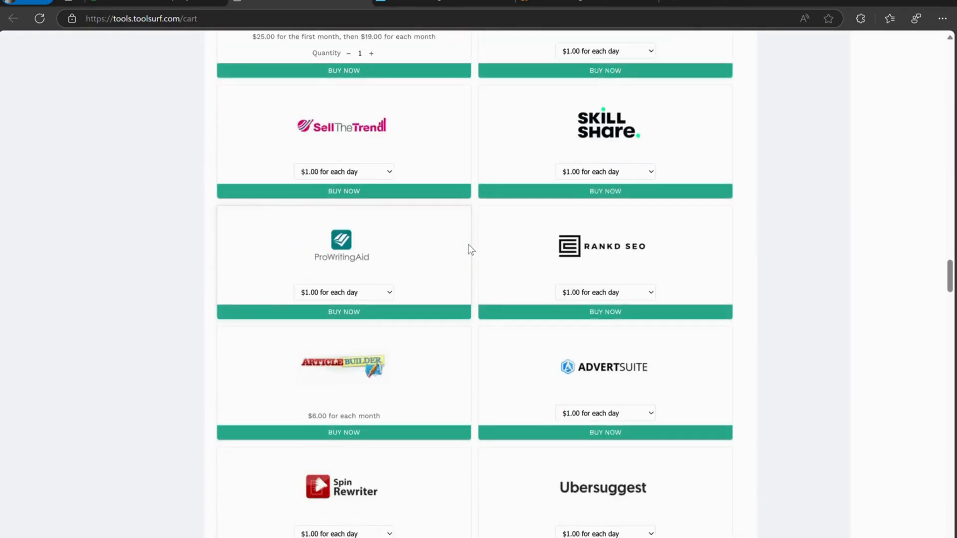
scroll(down, 3)
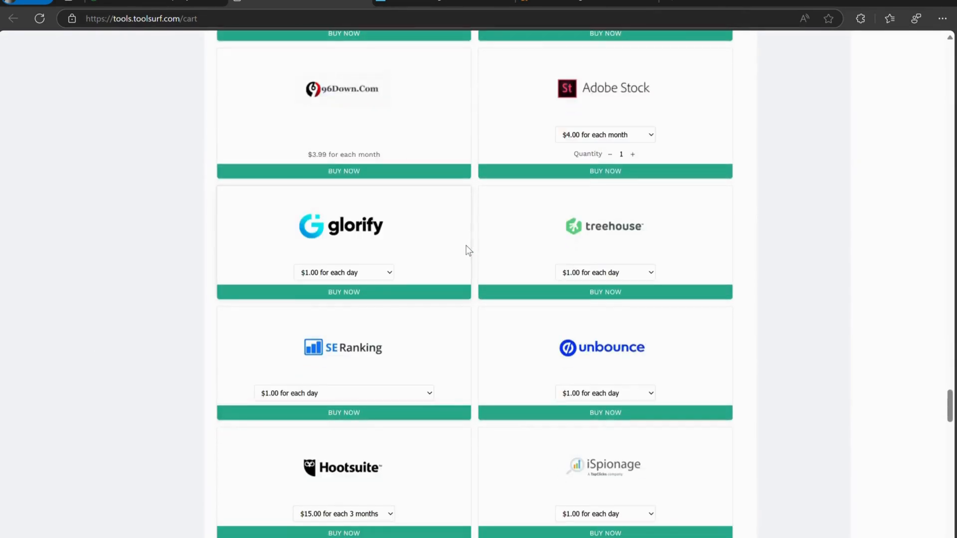